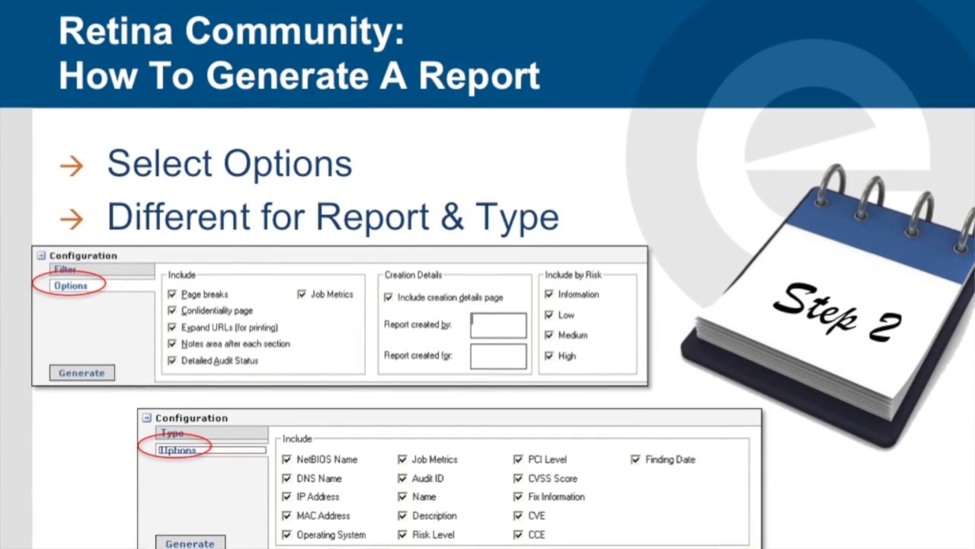
Step: Scroll the Remediate view to show the completed eEye Demonstration scan job
scroll("down", 3)
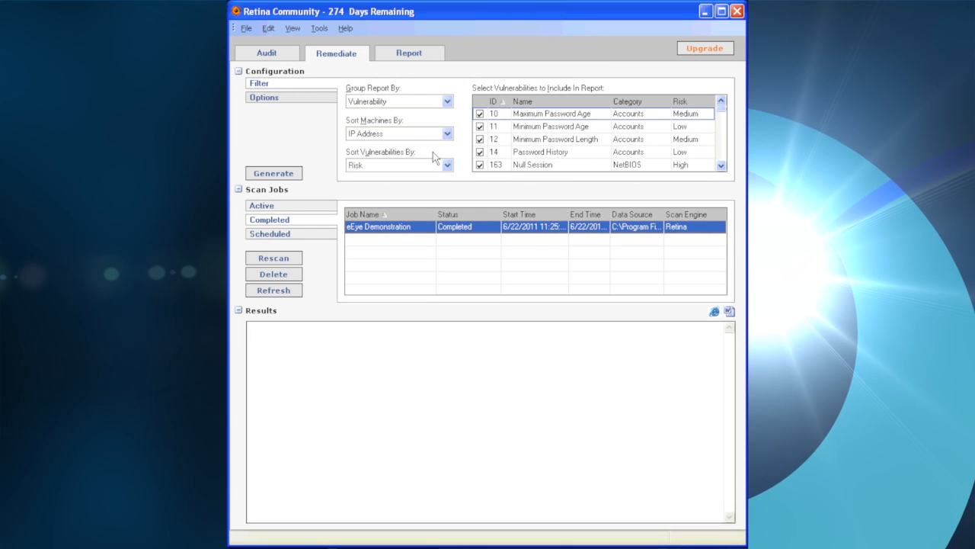
Step: Switch Group Report By to Machine, then back to Vulnerability, and show the report's include options
left_click(448, 101)
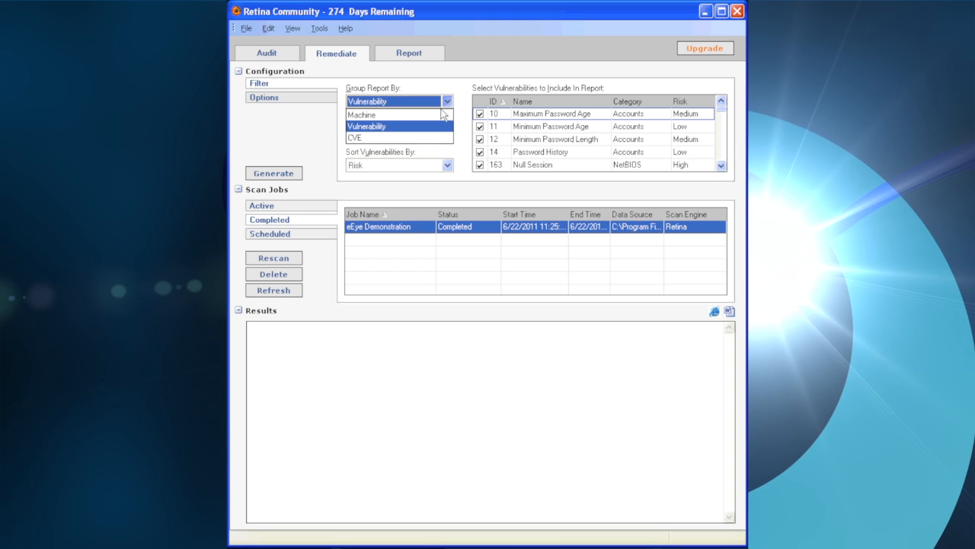
left_click(361, 114)
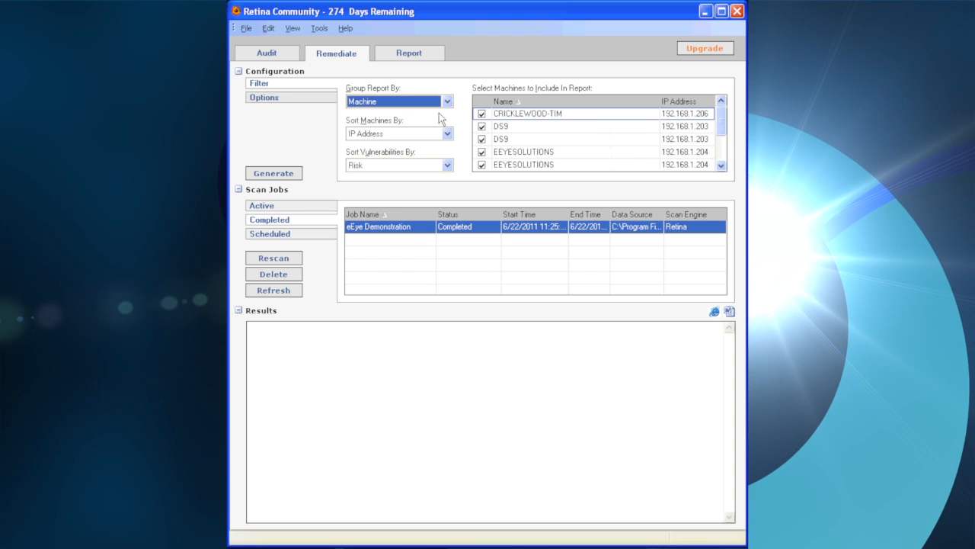
mouse_move(675, 120)
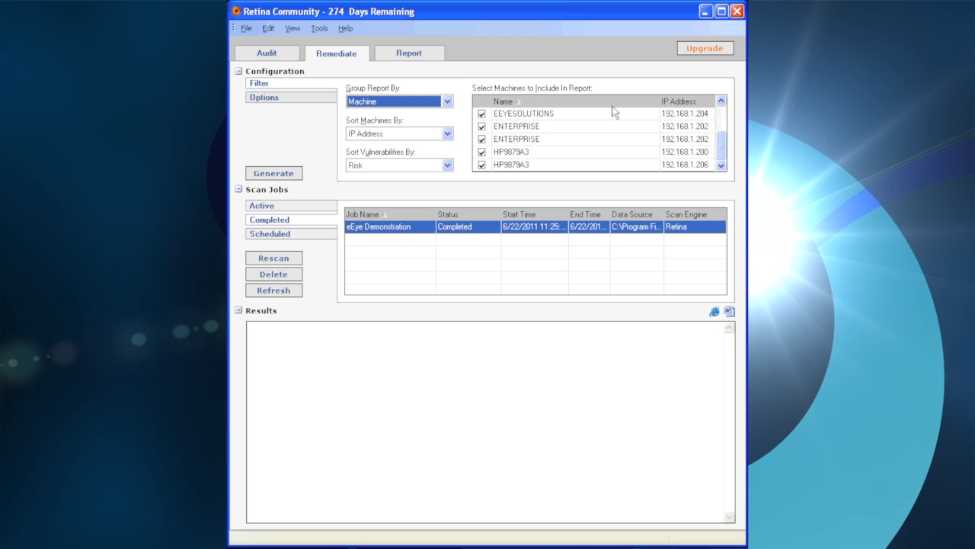
left_click(448, 100)
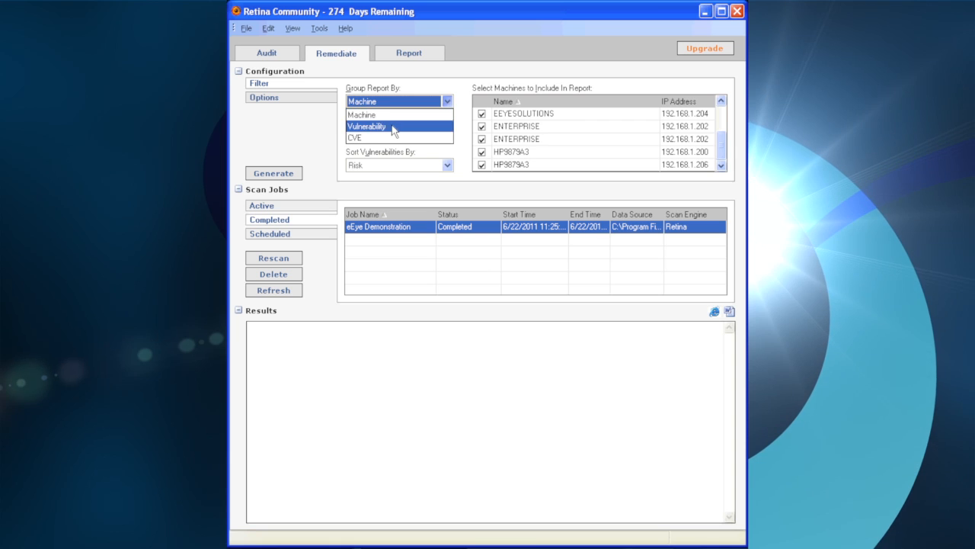
left_click(365, 125)
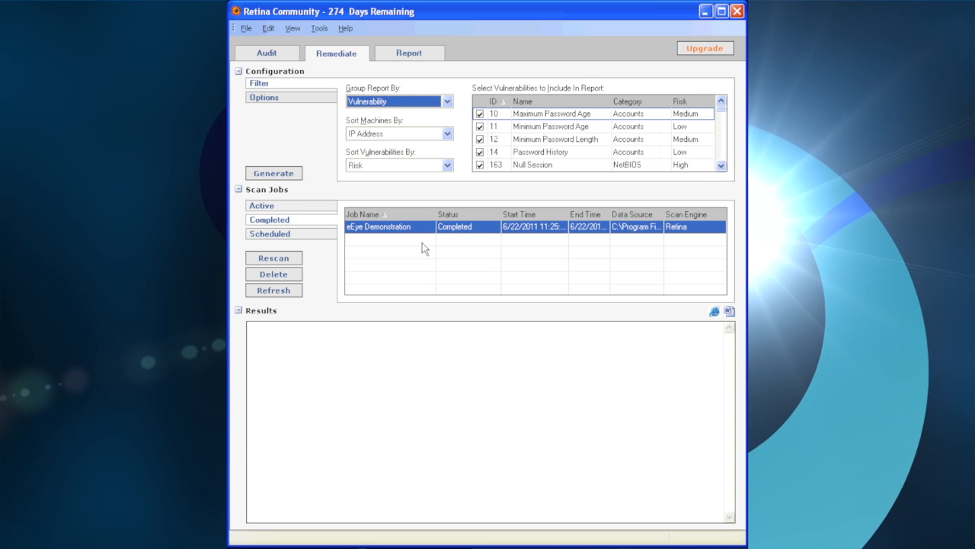
left_click(264, 97)
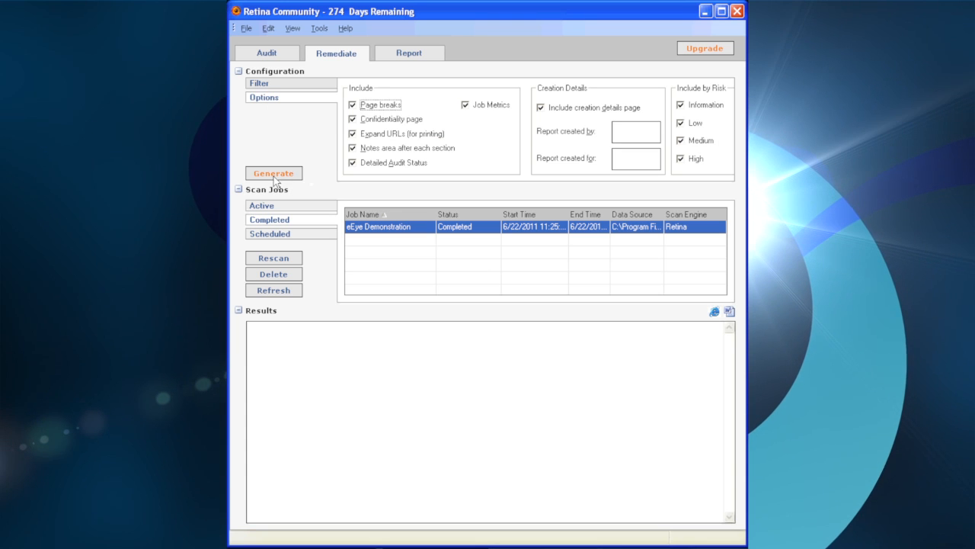
left_click(273, 173)
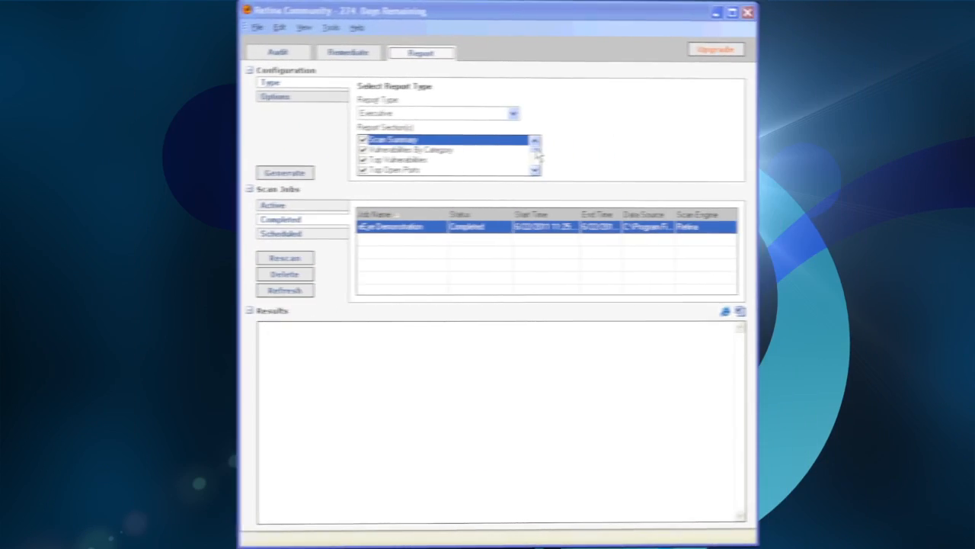
left_click(501, 113)
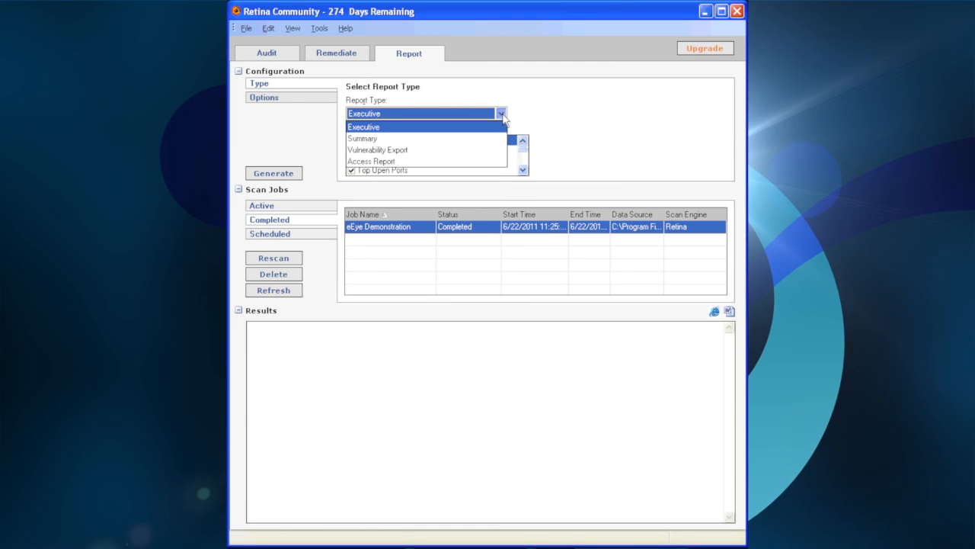
left_click(363, 112)
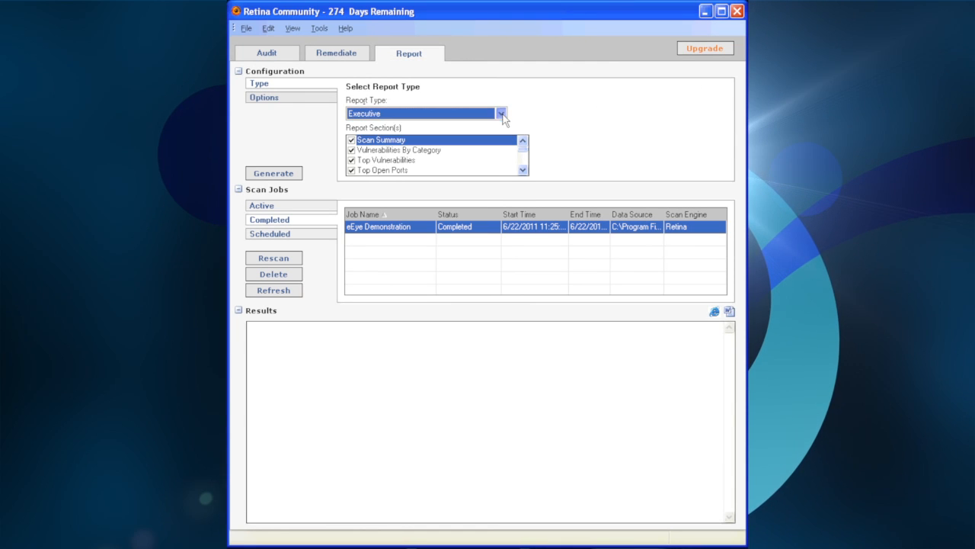
left_click(266, 97)
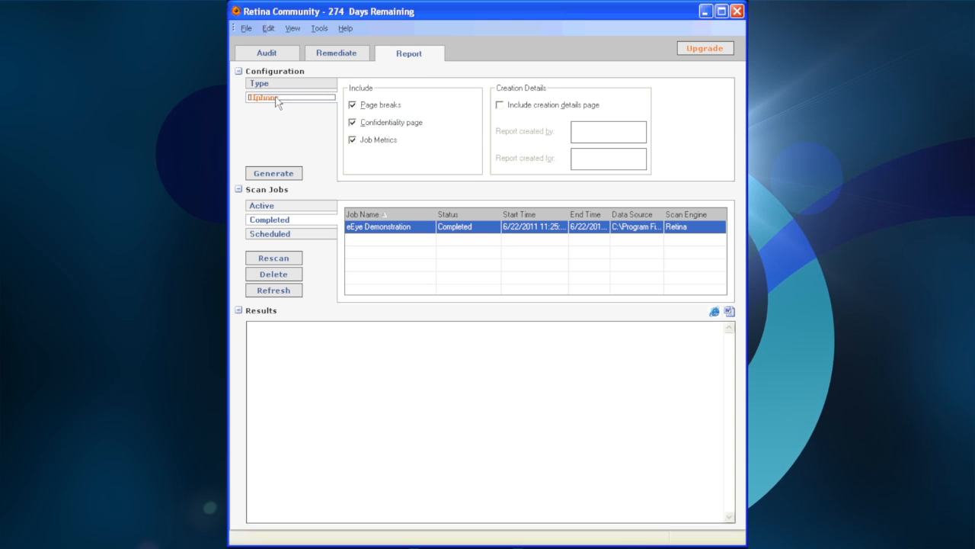
mouse_move(267, 99)
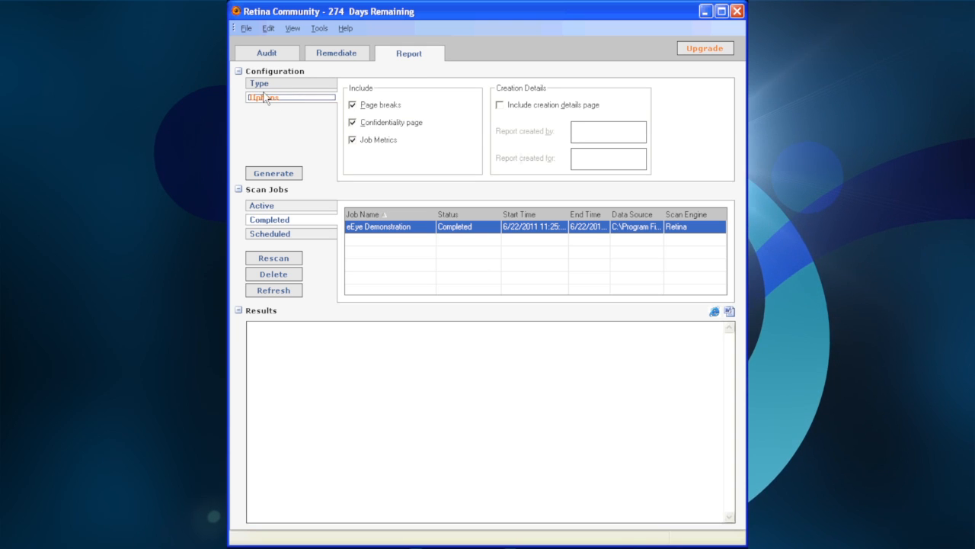
left_click(268, 98)
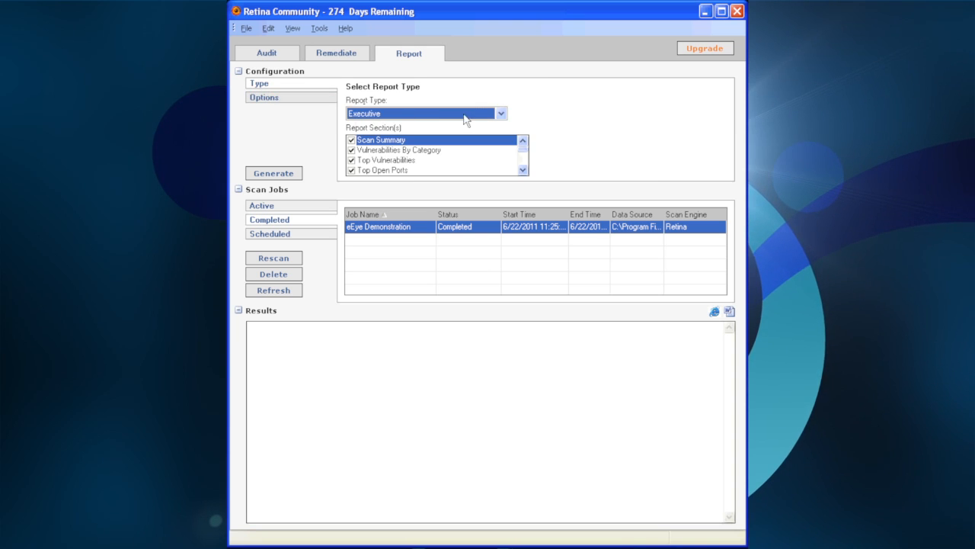
left_click(499, 113)
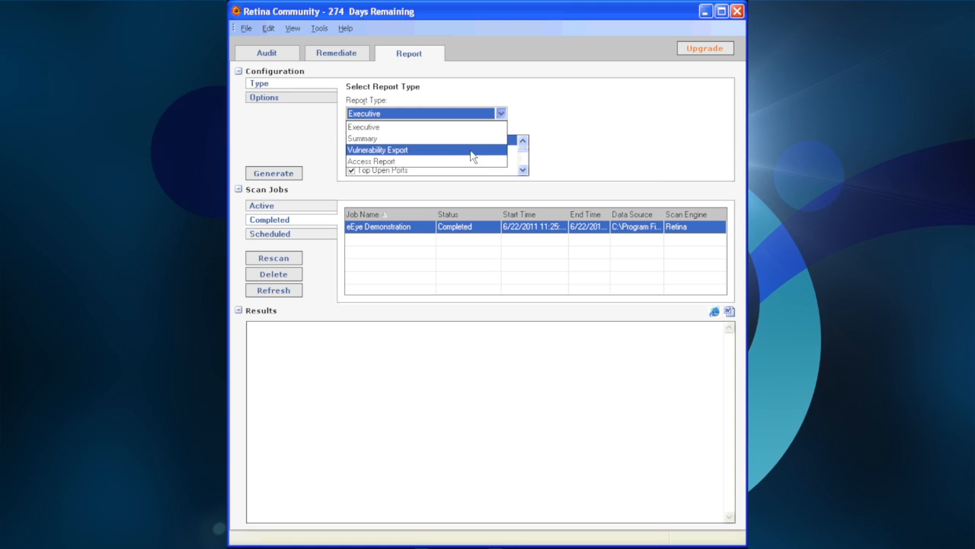
left_click(378, 150)
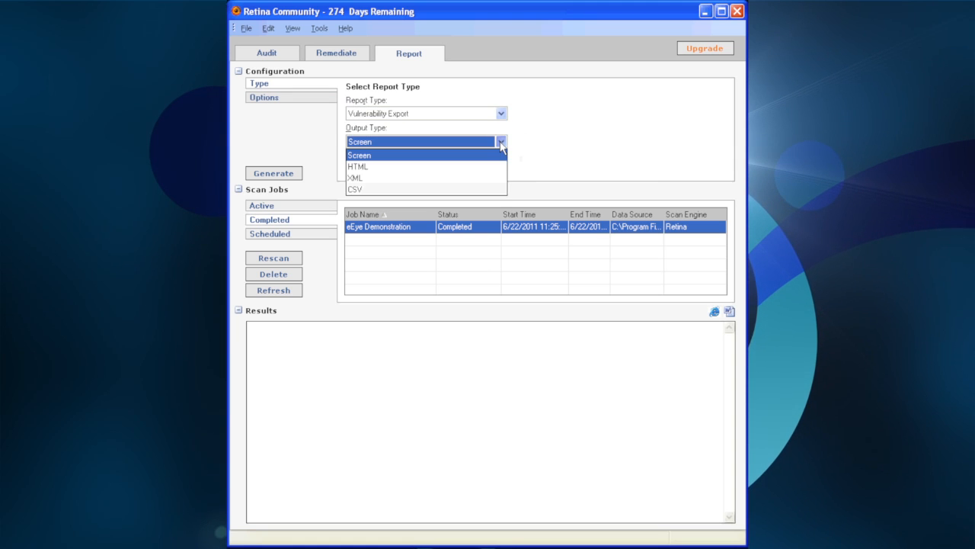
left_click(353, 189)
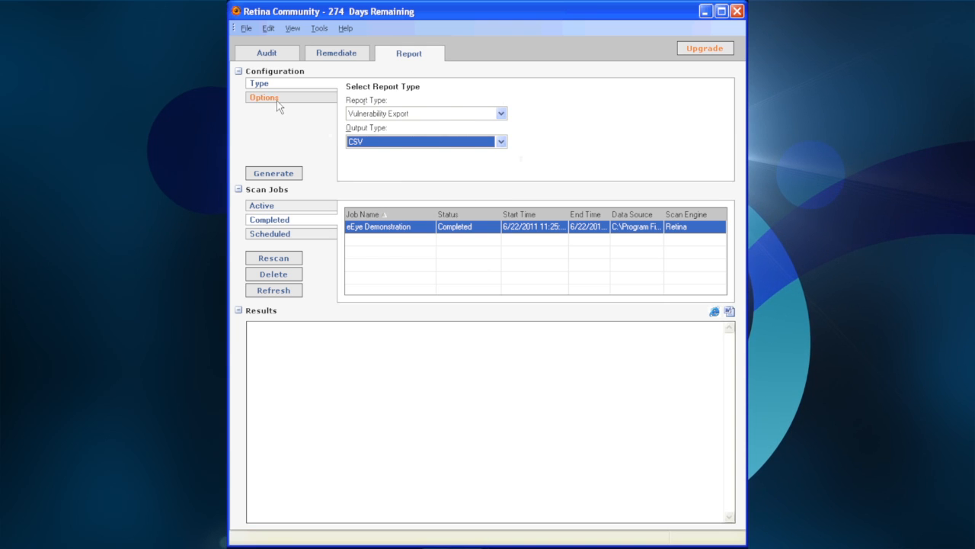
left_click(264, 98)
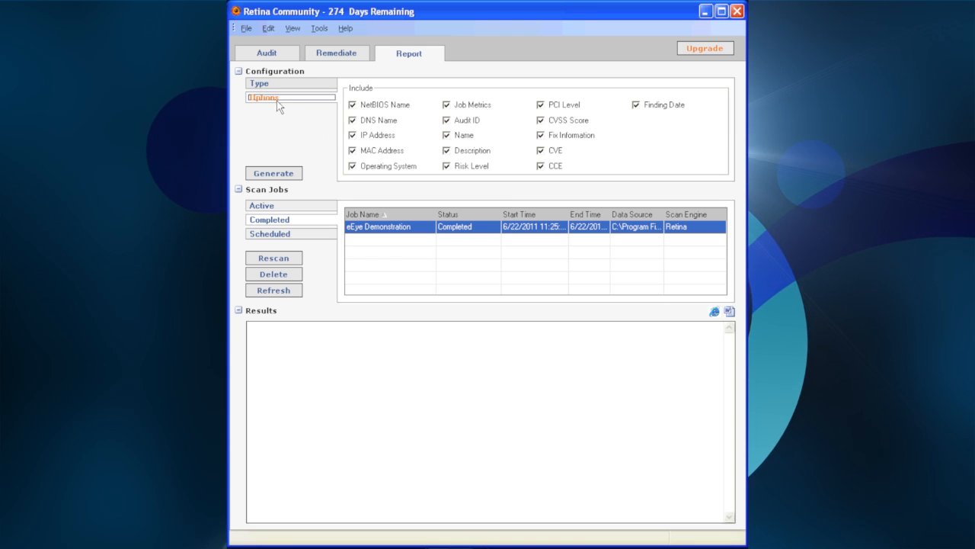
left_click(259, 82)
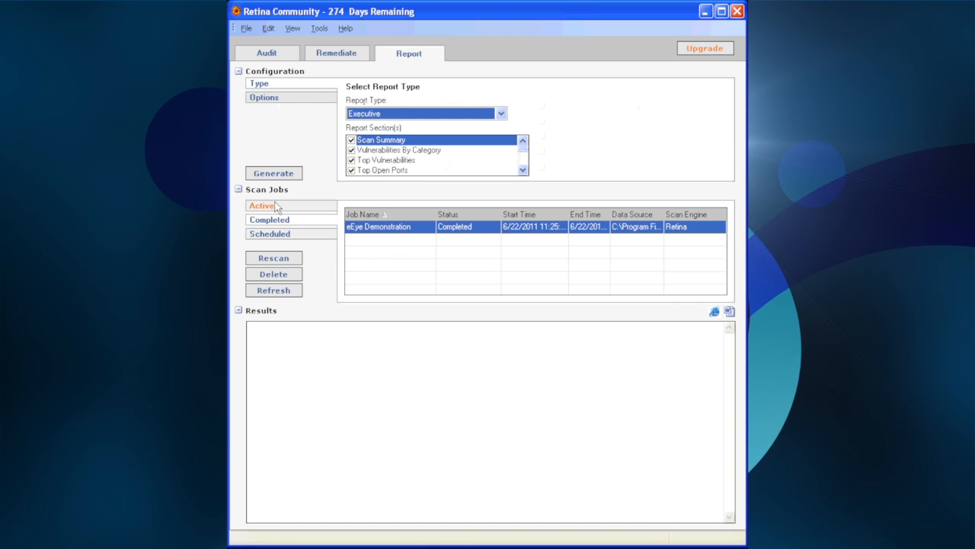
Step: Start generating the Executive report for the completed scan job
left_click(274, 174)
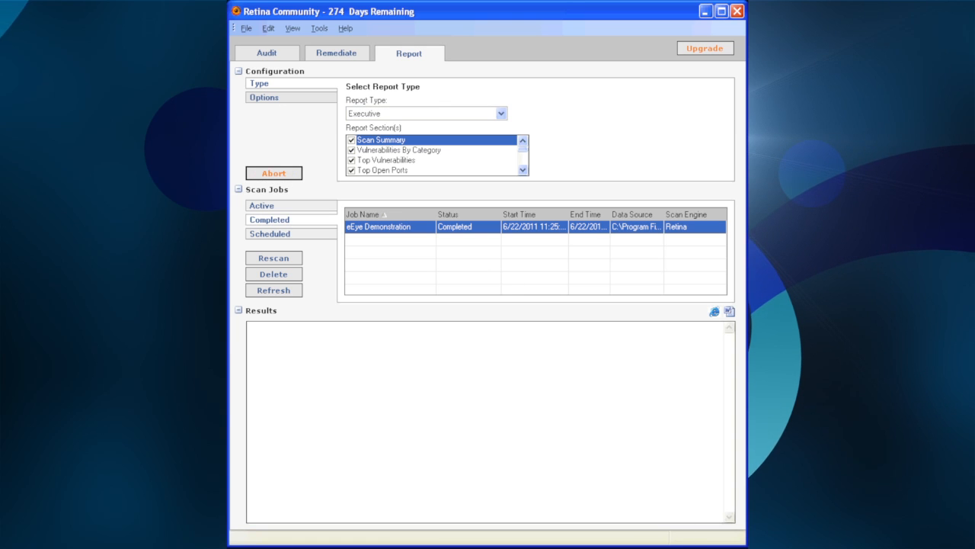
left_click(272, 173)
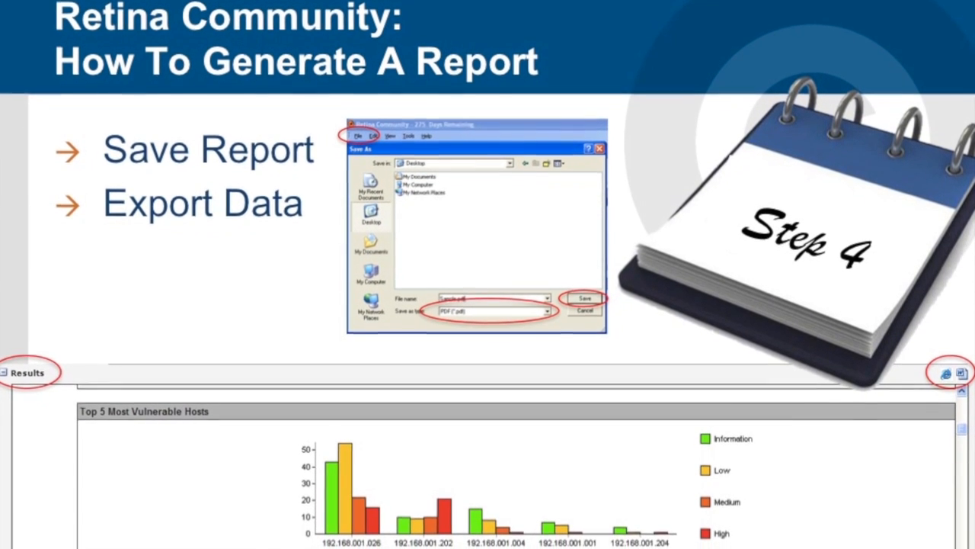
scroll("up", 3)
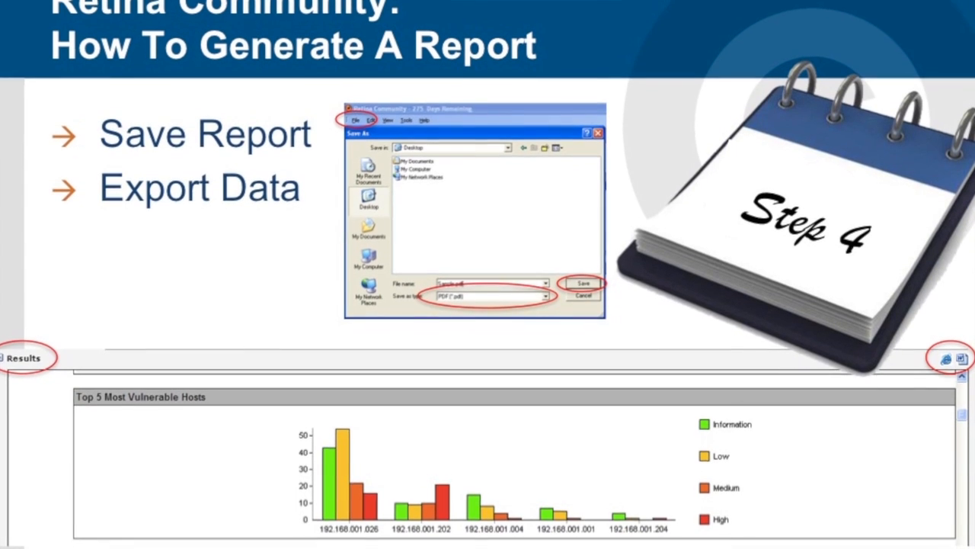